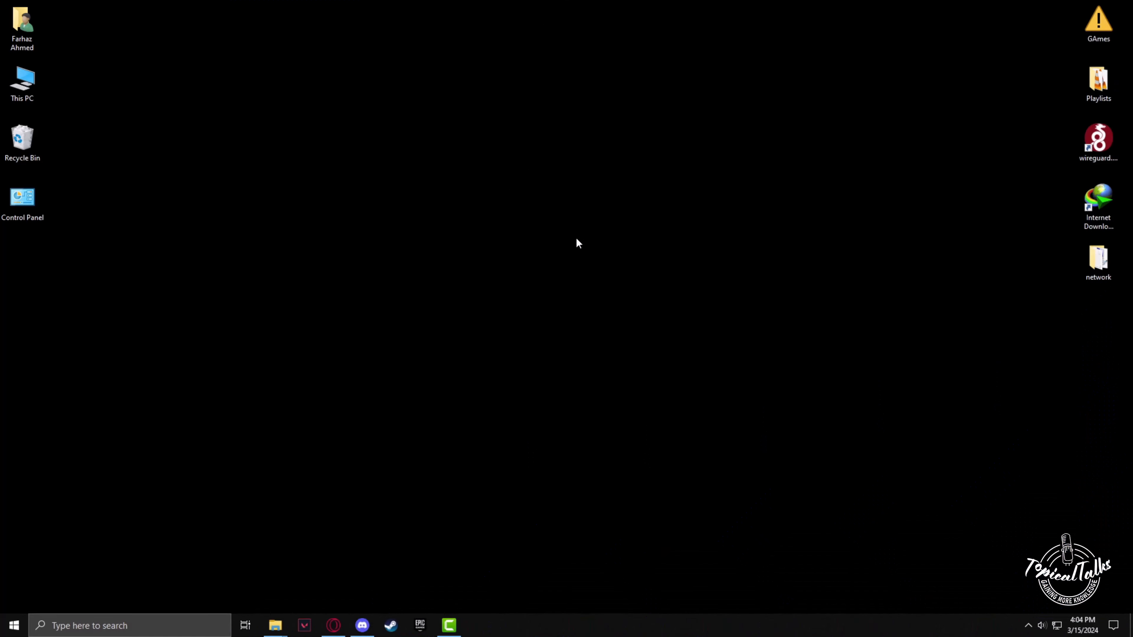
mouse_move(542, 219)
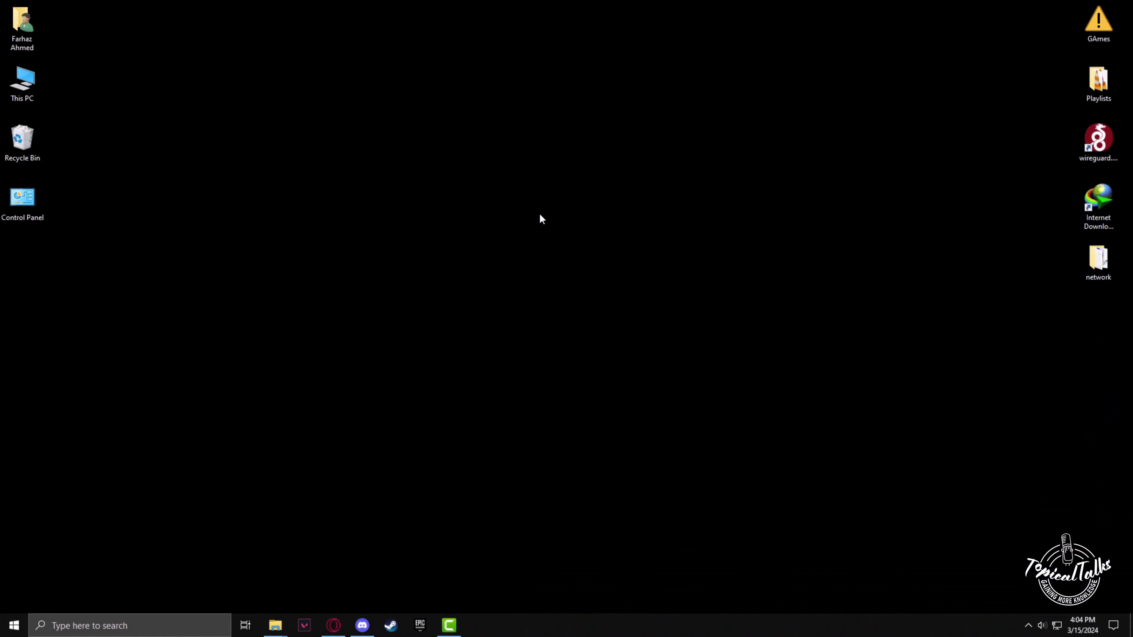
Open Discord from the taskbar to the online friends list
left_click(362, 625)
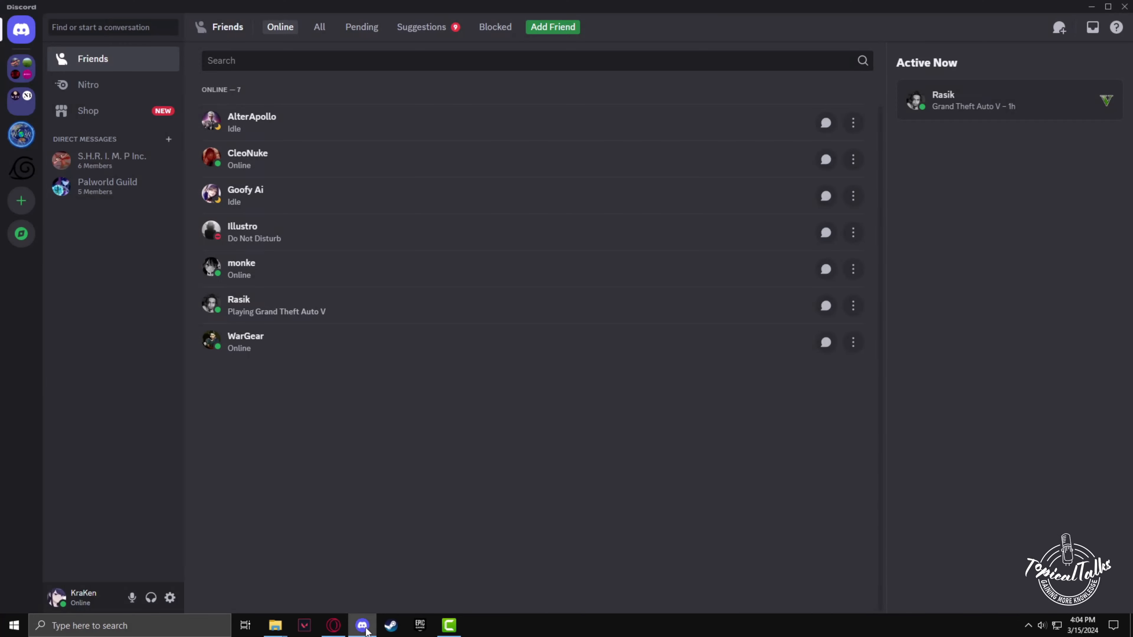
mouse_move(558, 468)
type("roblox player")
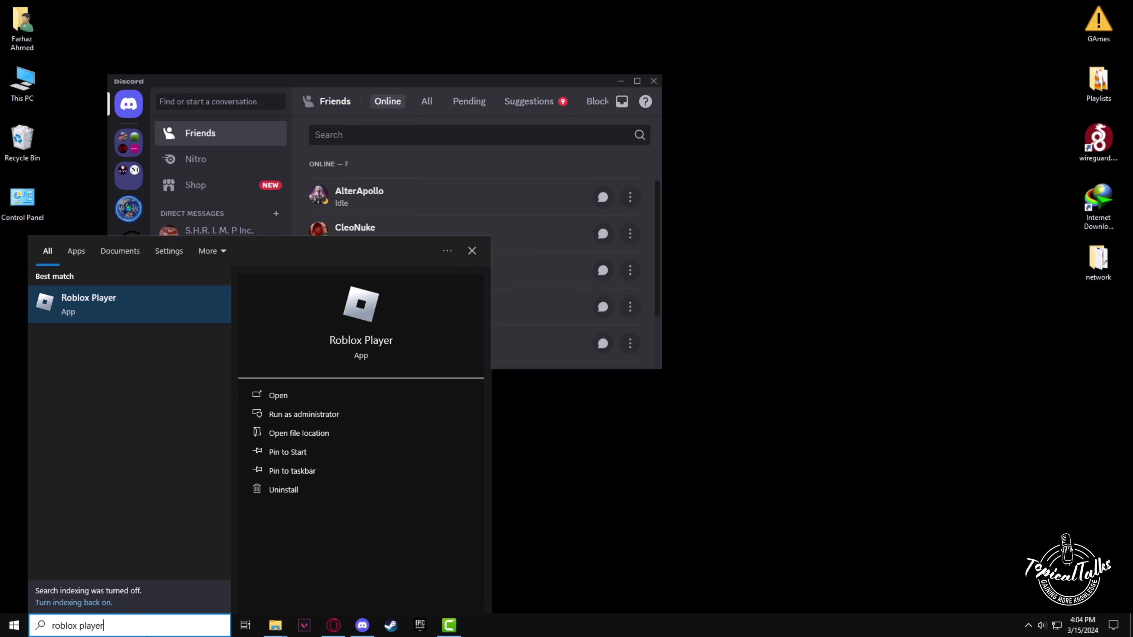
mouse_move(278, 395)
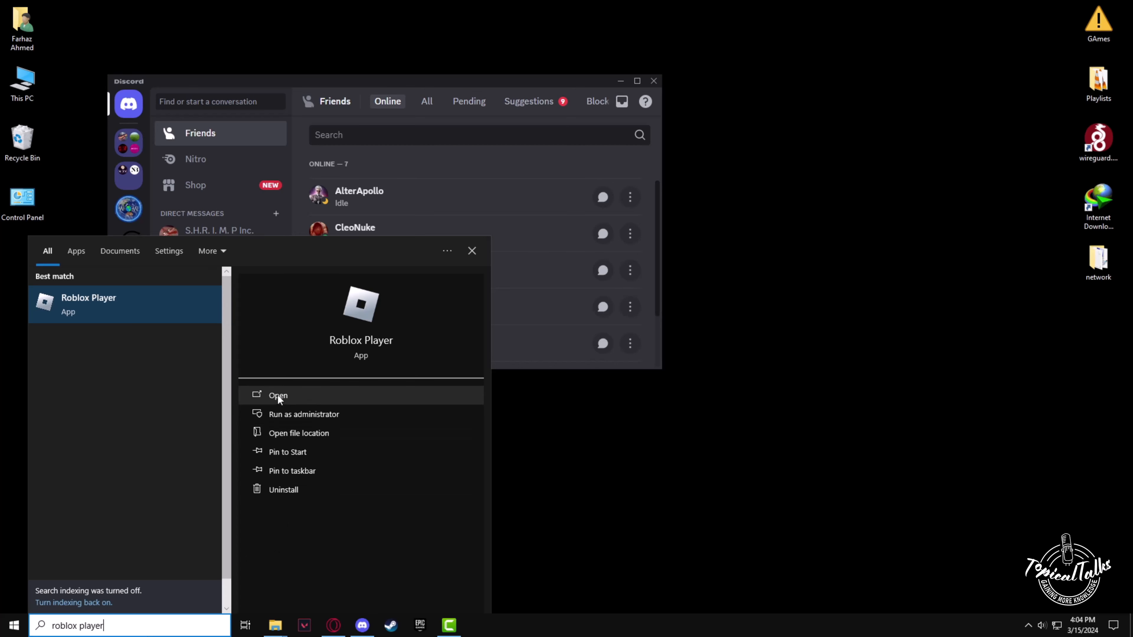
Launch the Roblox Player app from its Start search result
left_click(277, 395)
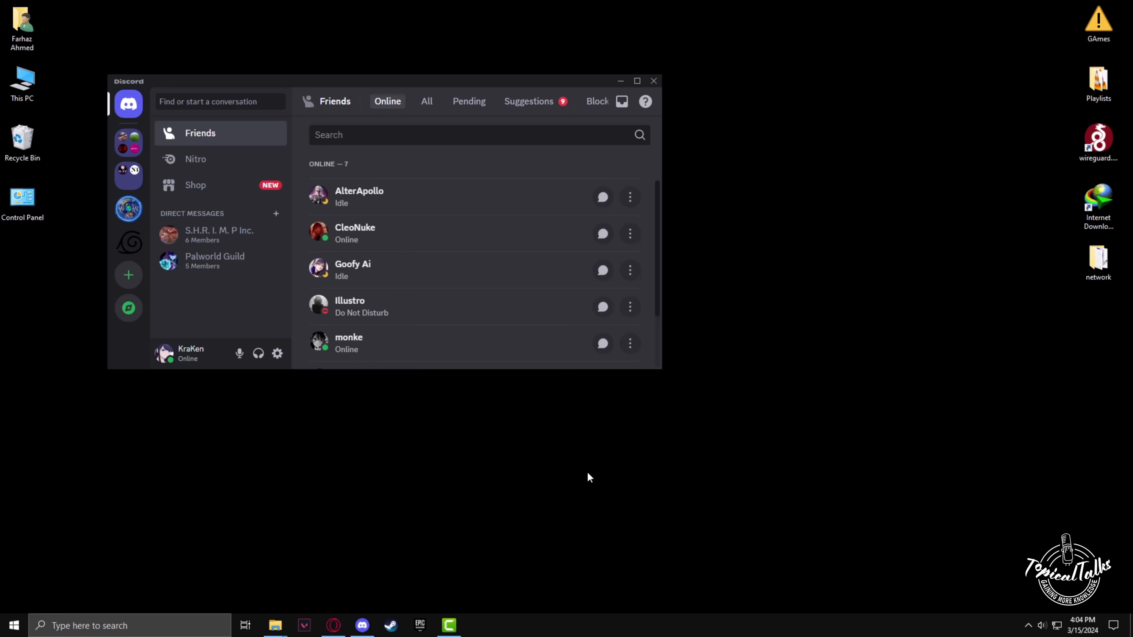
Maximize the Roblox home window, then return to Discord maximized with Roblox shown as current activity
left_click(476, 625)
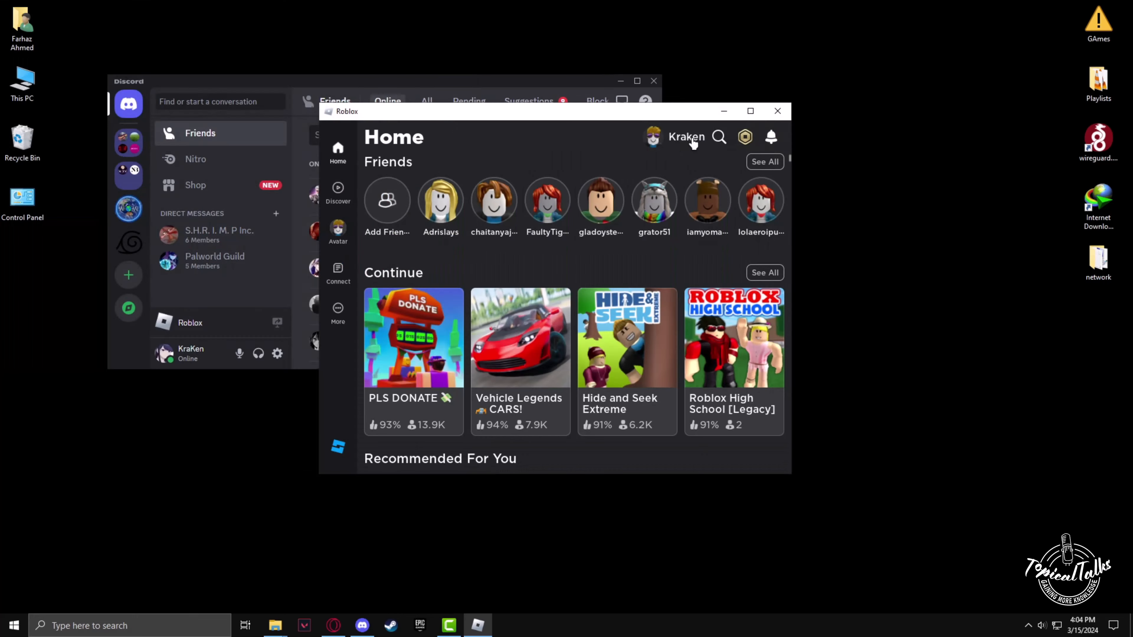
left_click(750, 111)
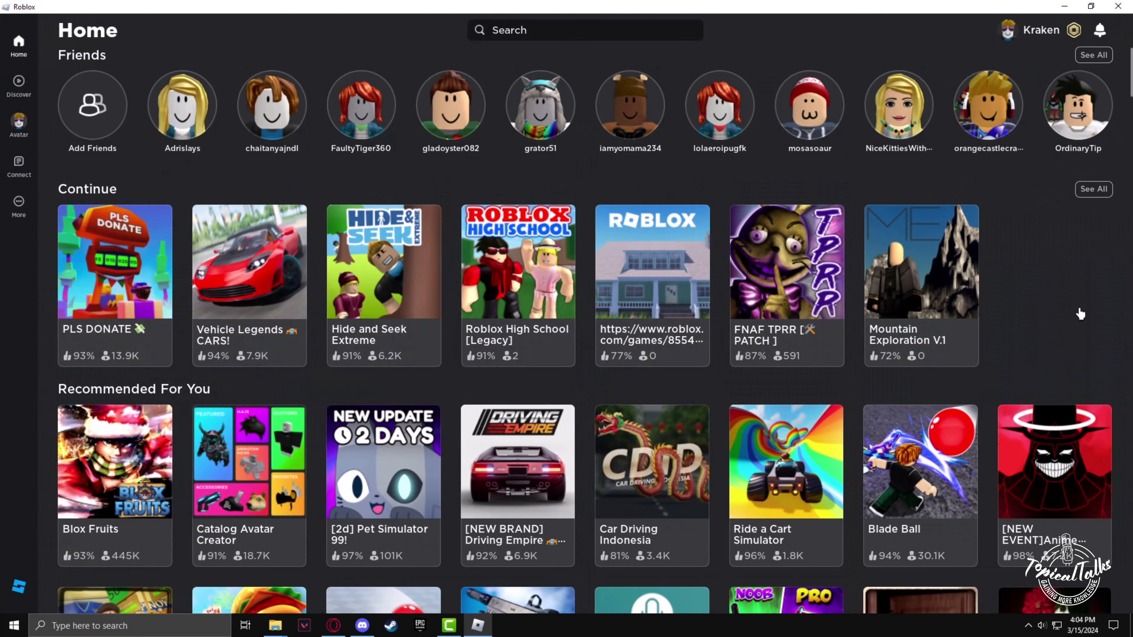
left_click(362, 625)
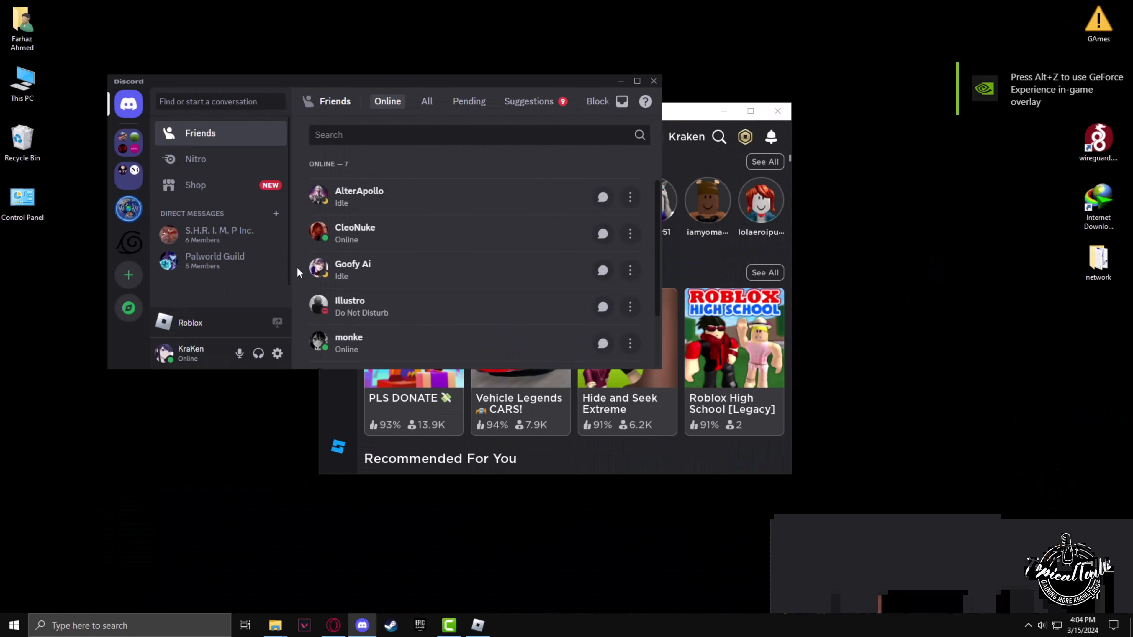
left_click(637, 81)
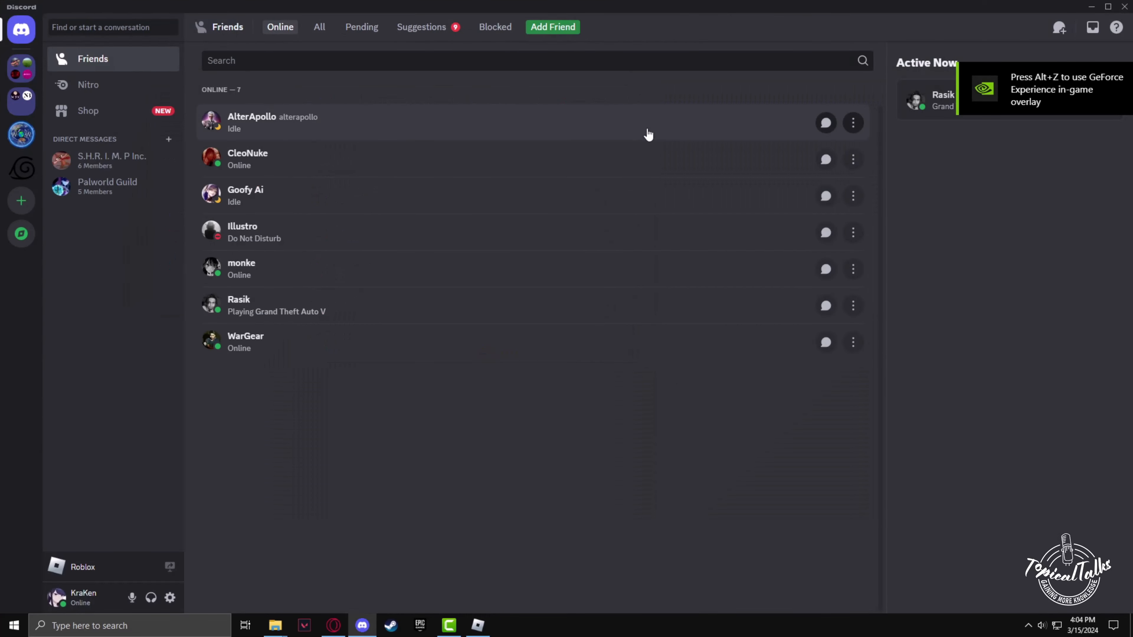
mouse_move(75, 574)
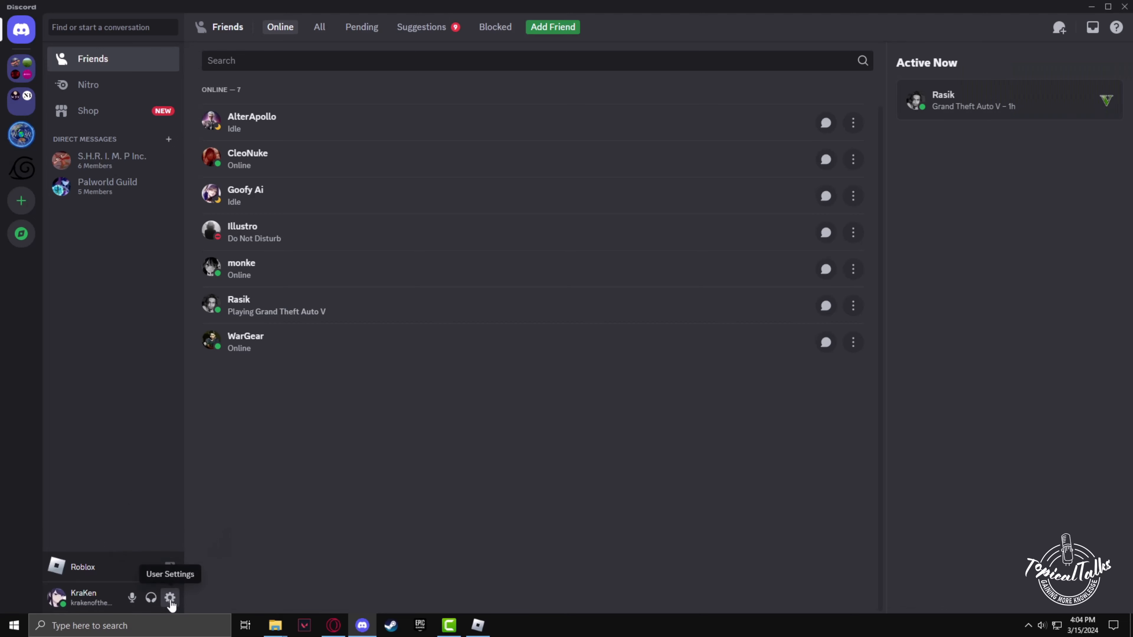
Show Registered Games in User Settings, where Roblox appears as now playing
left_click(169, 598)
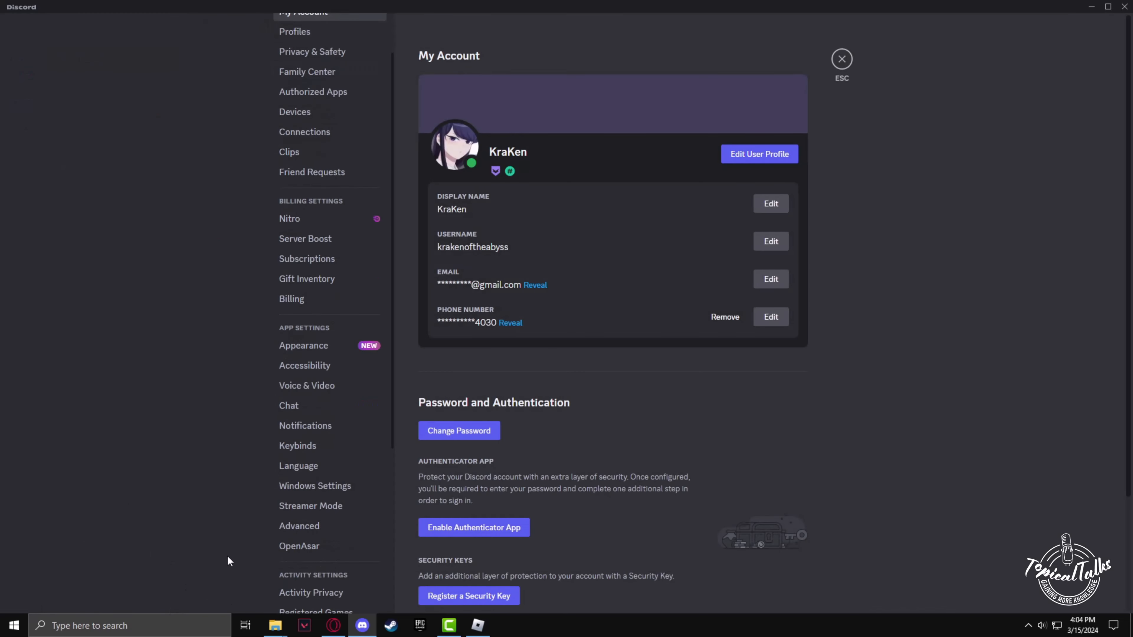
scroll("down", 3)
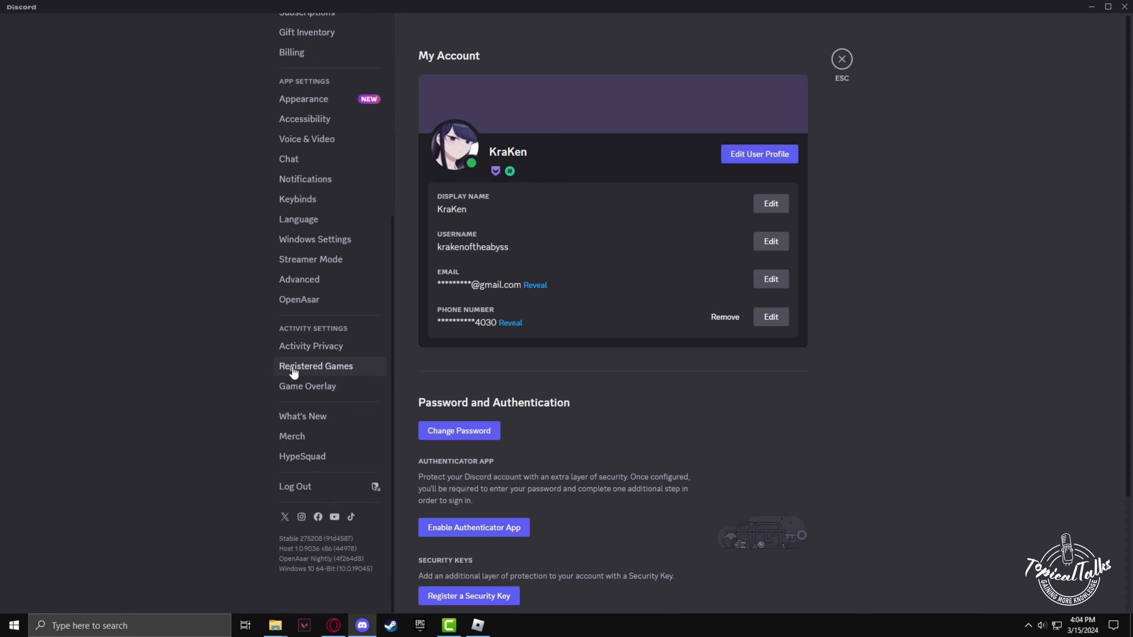
left_click(316, 366)
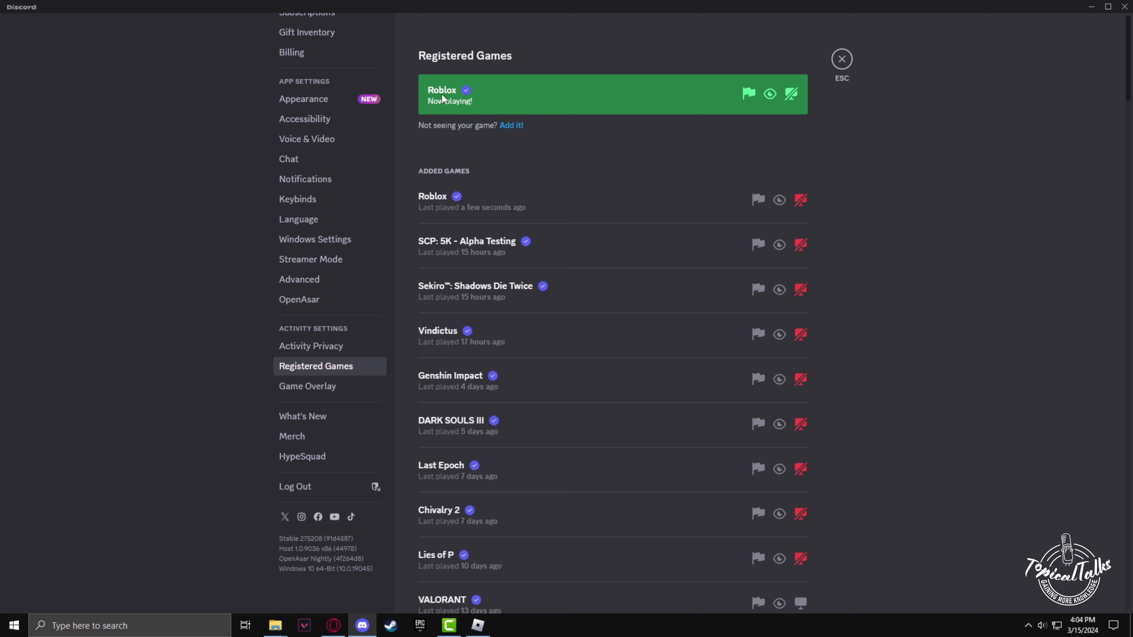
mouse_move(450, 138)
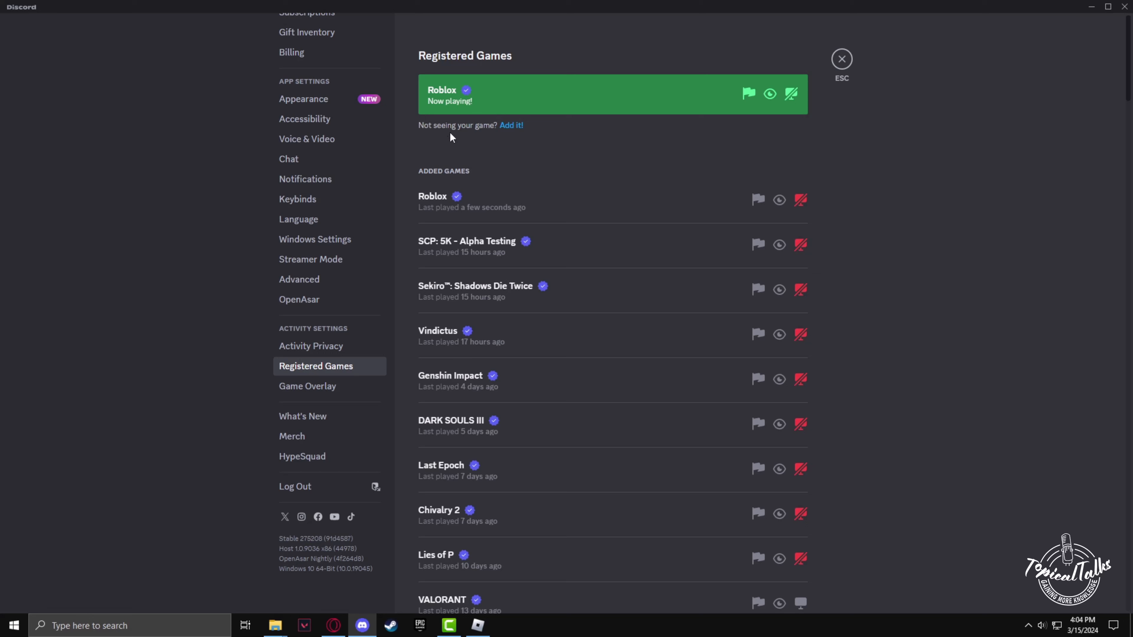
mouse_move(512, 125)
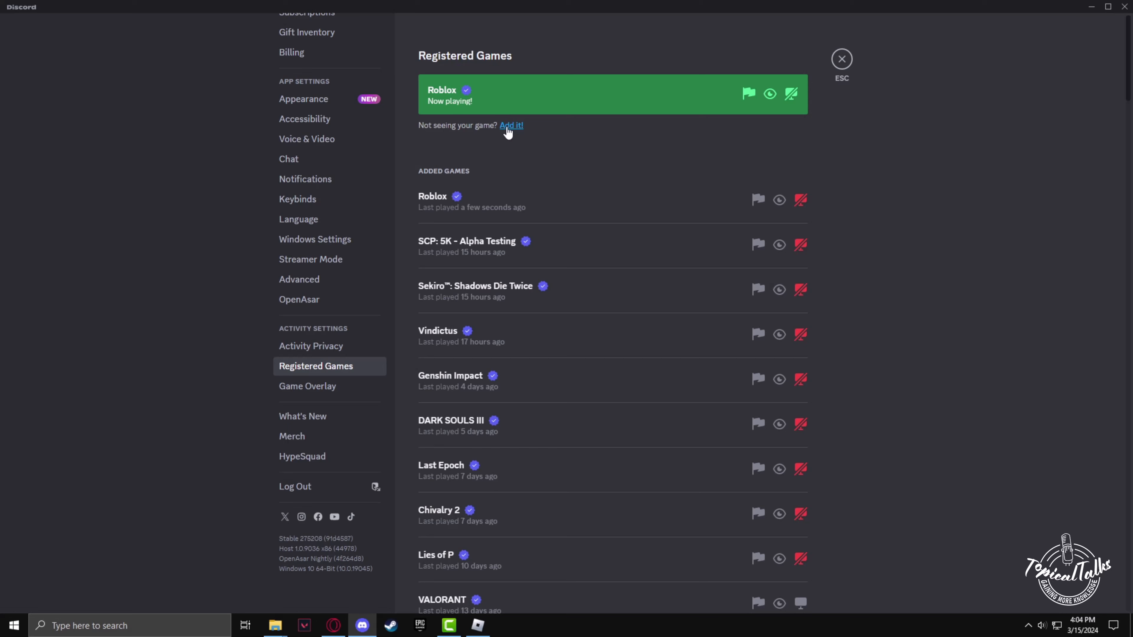
mouse_move(357, 341)
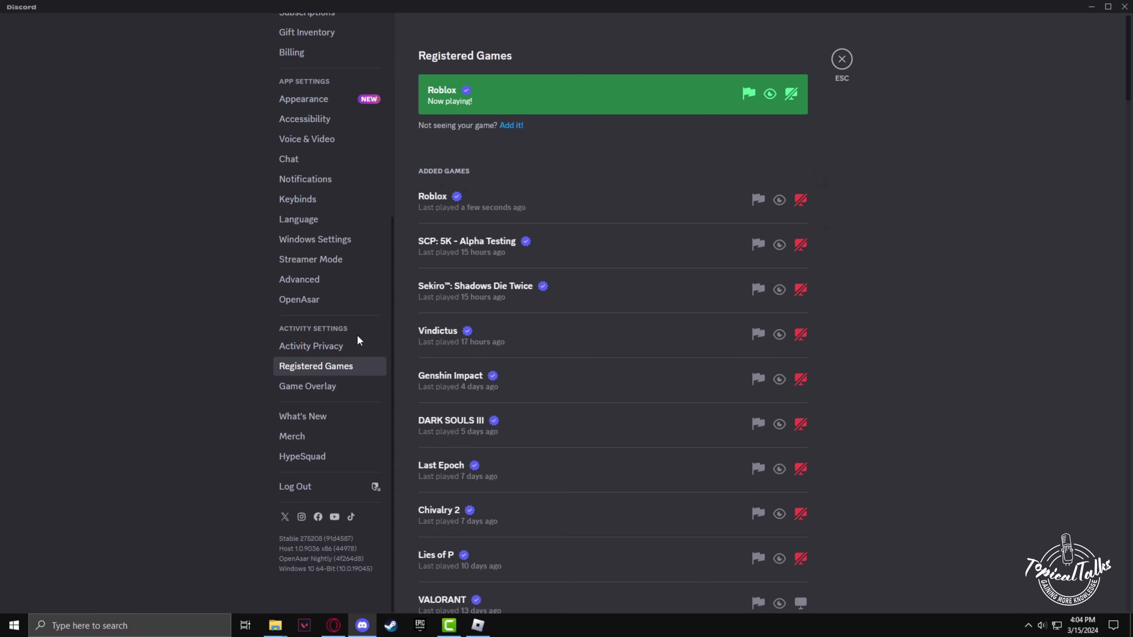
Enable 'Share your activity with others' in Activity Privacy and close settings
left_click(311, 345)
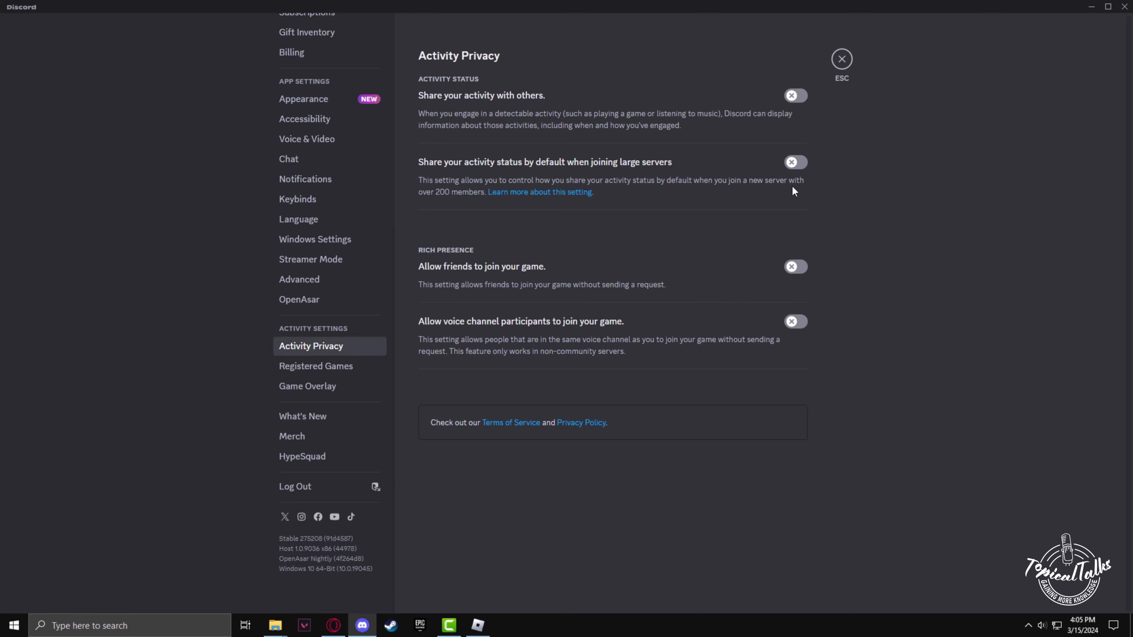
mouse_move(746, 115)
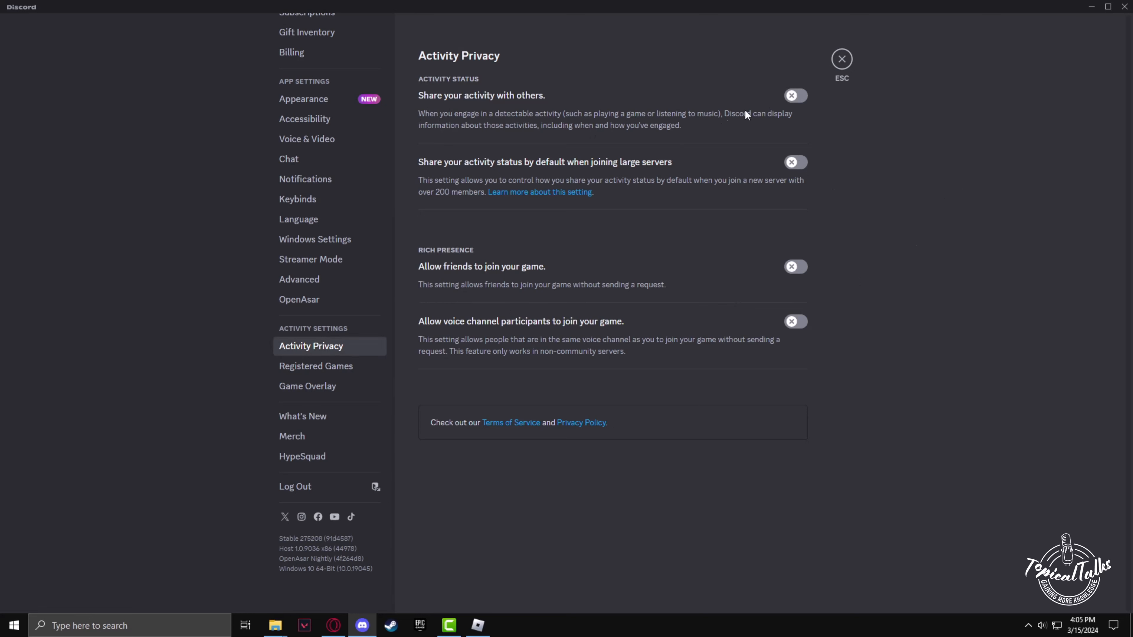
left_click(795, 95)
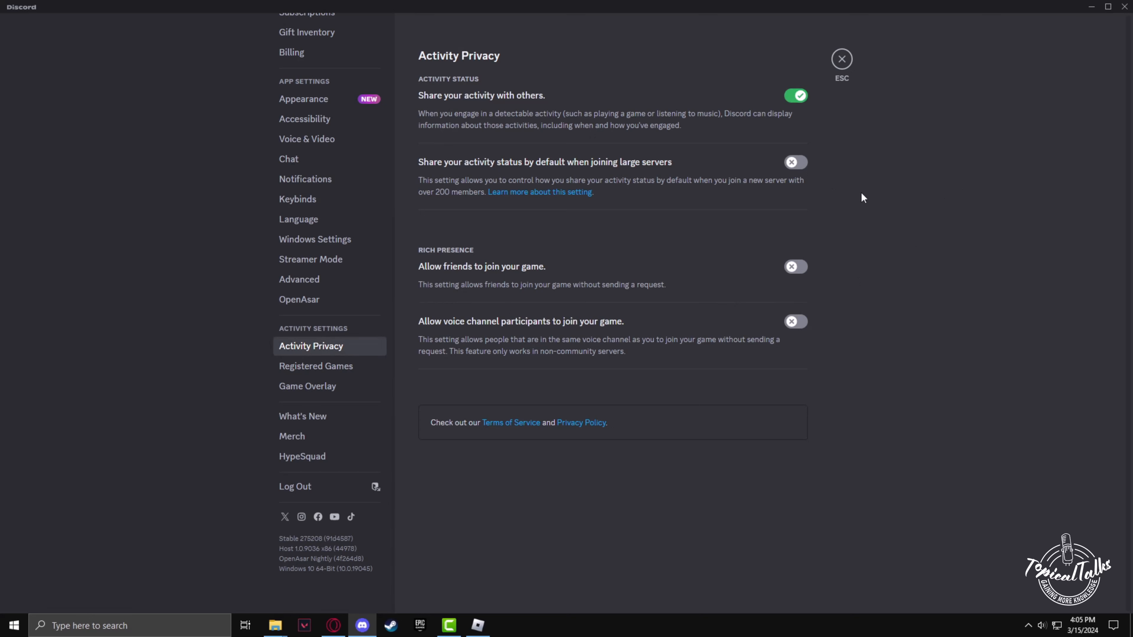
left_click(841, 59)
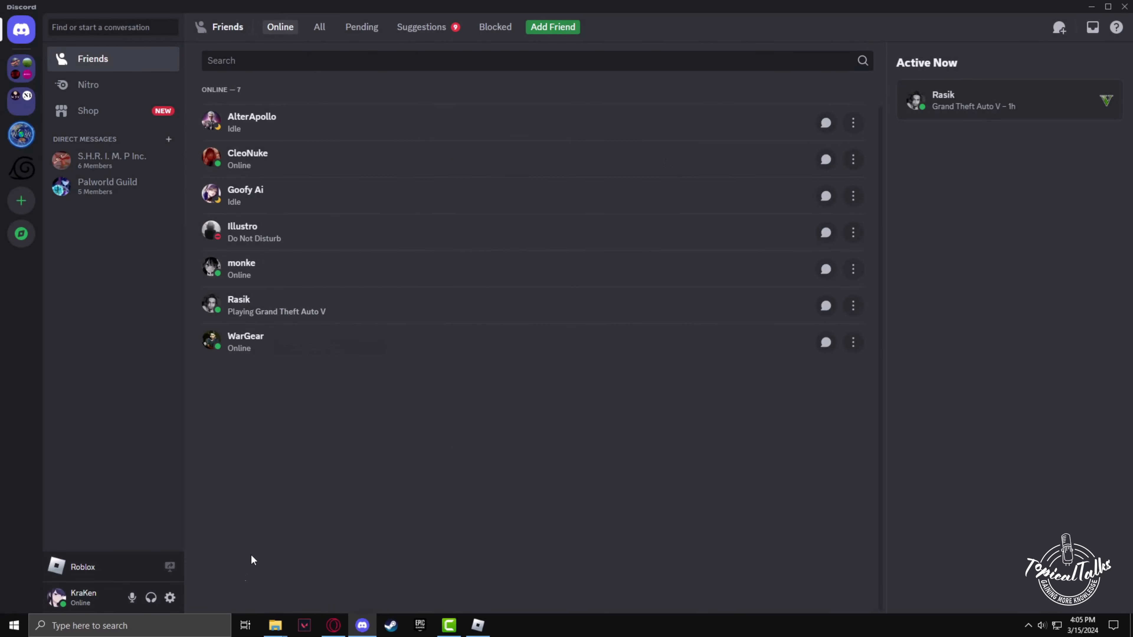
left_click(56, 598)
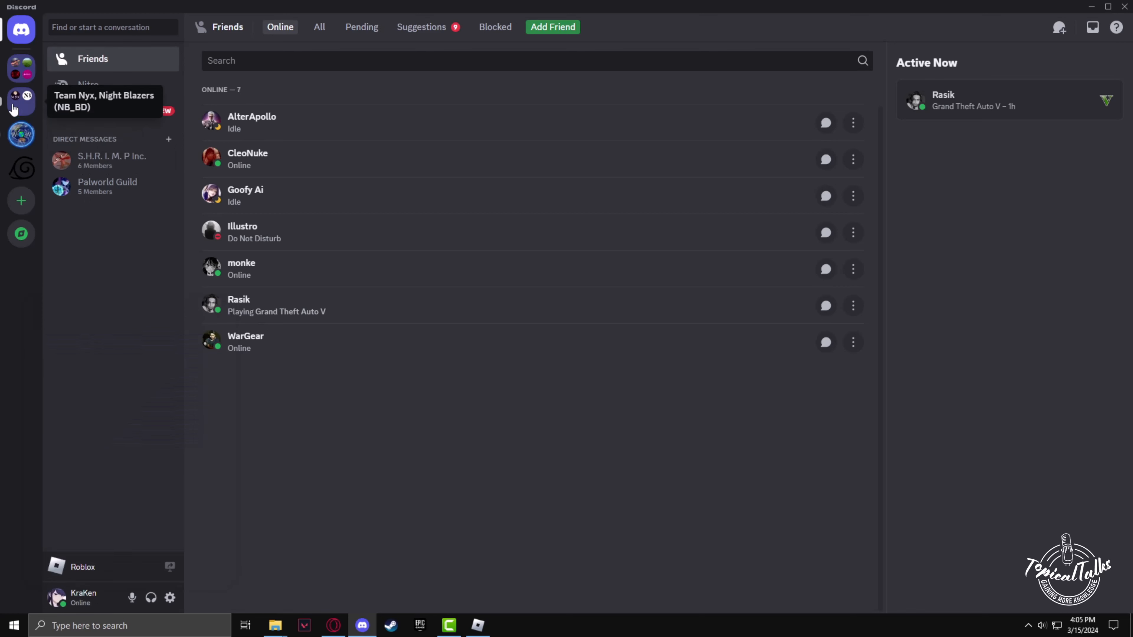
left_click(21, 100)
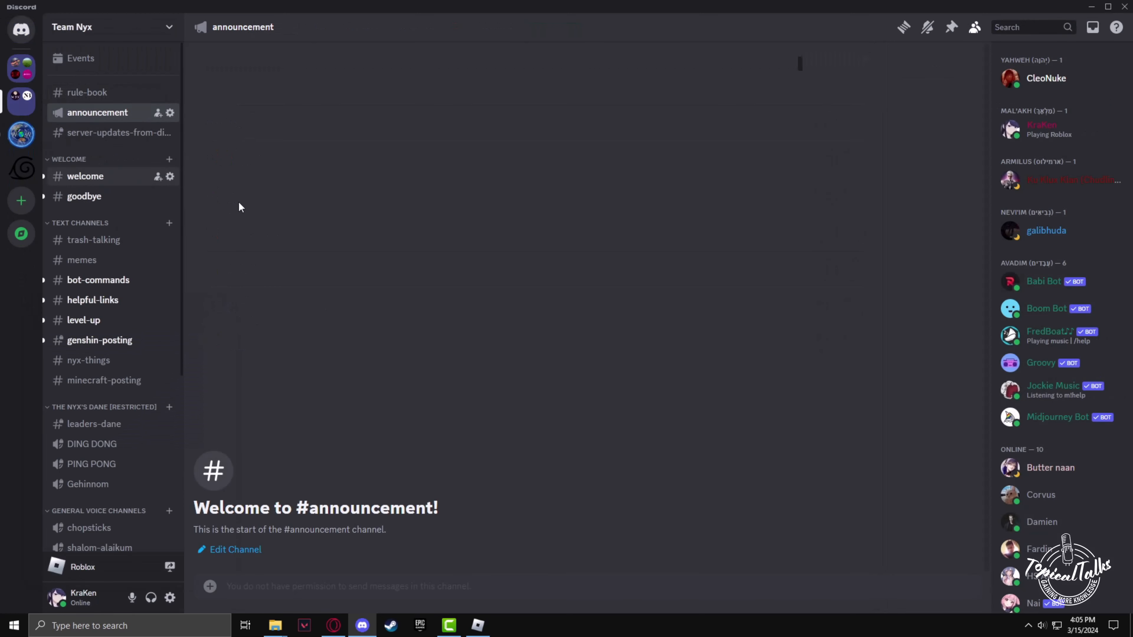
mouse_move(1043, 130)
type("xoo")
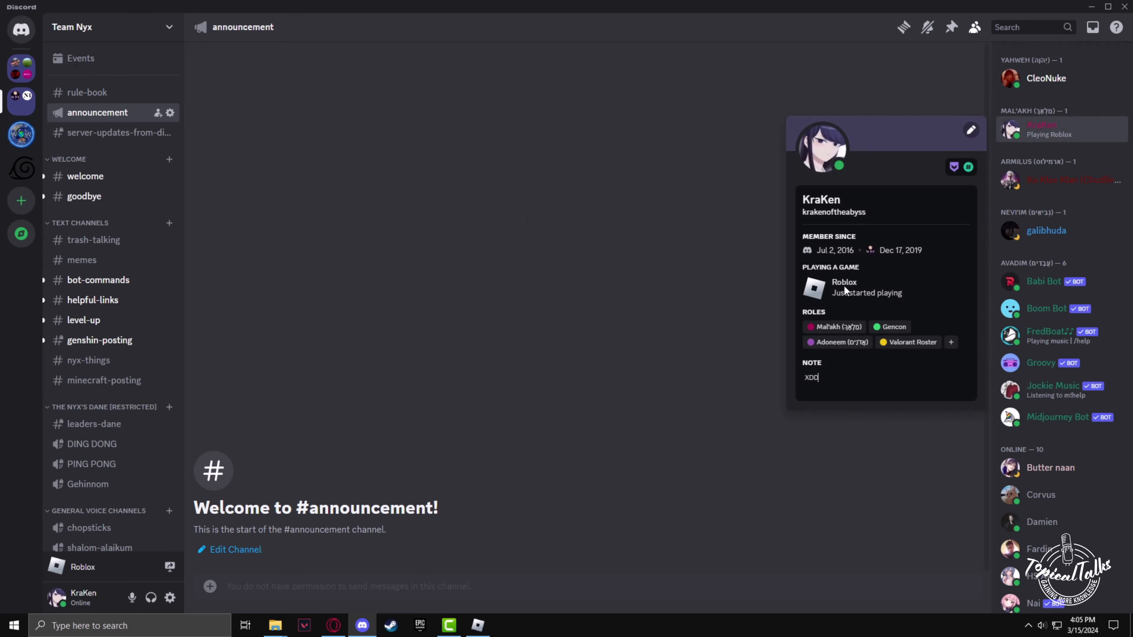
mouse_move(865, 296)
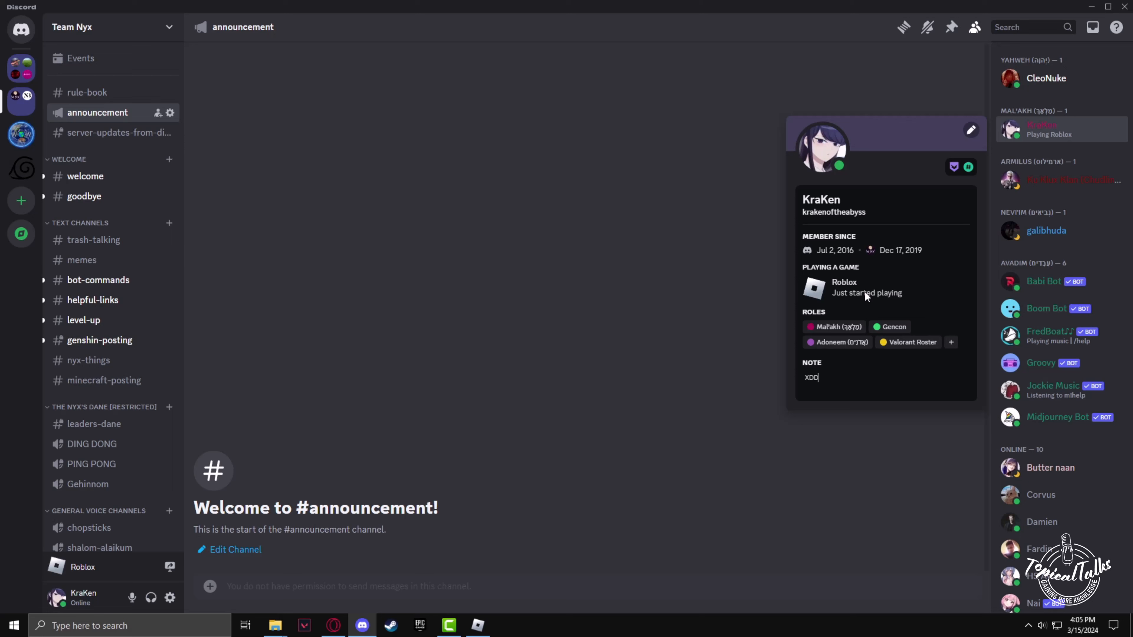
mouse_move(554, 214)
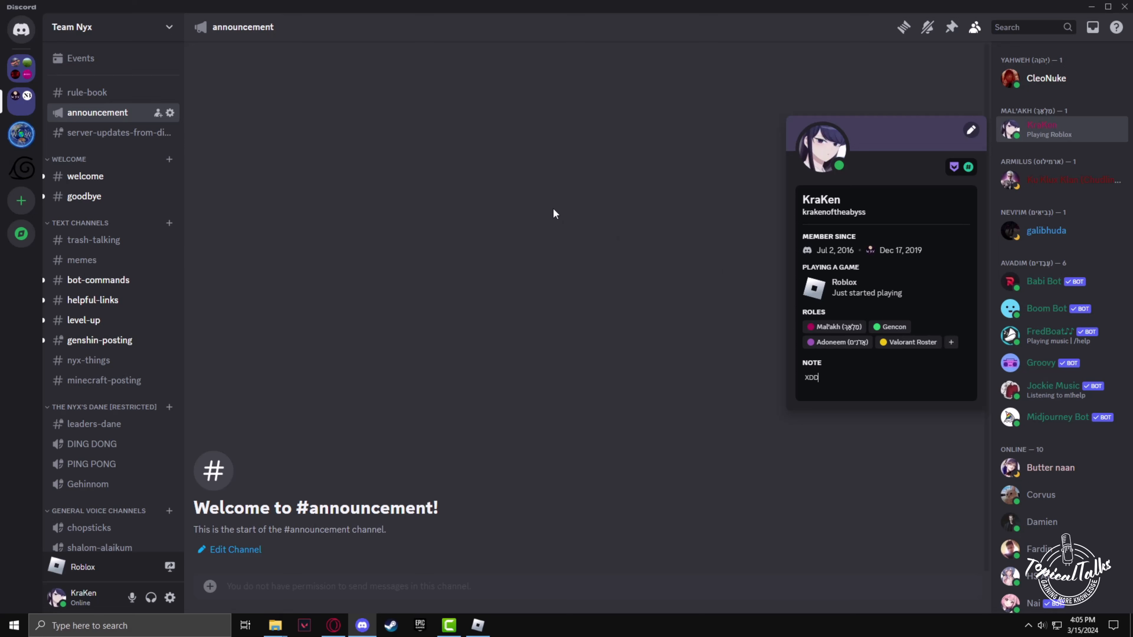
left_click(555, 214)
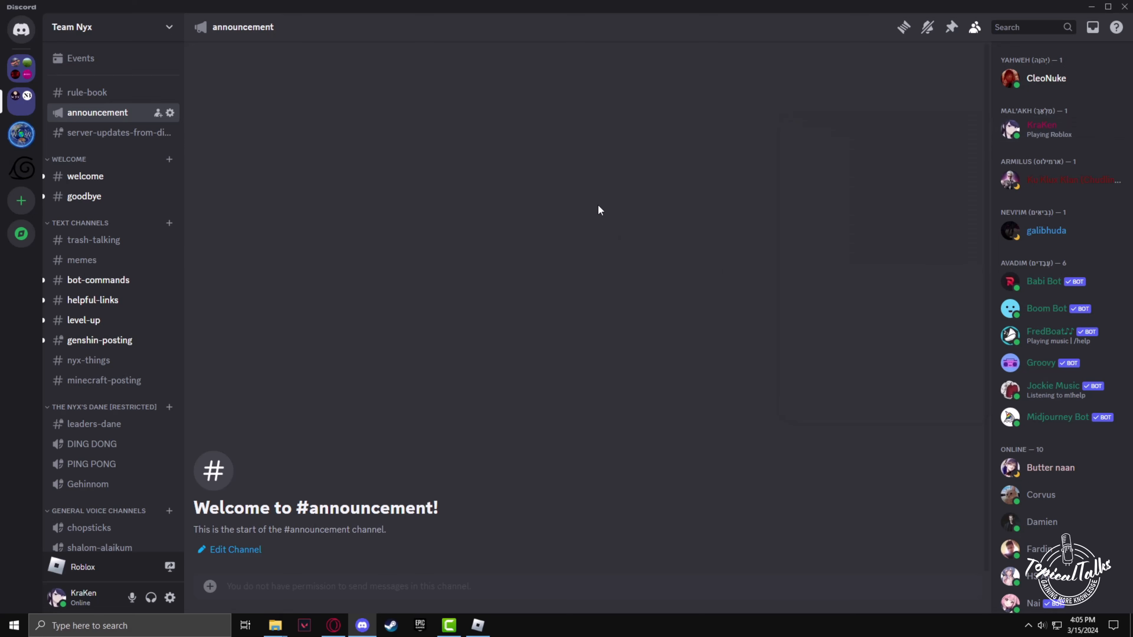
left_click(21, 28)
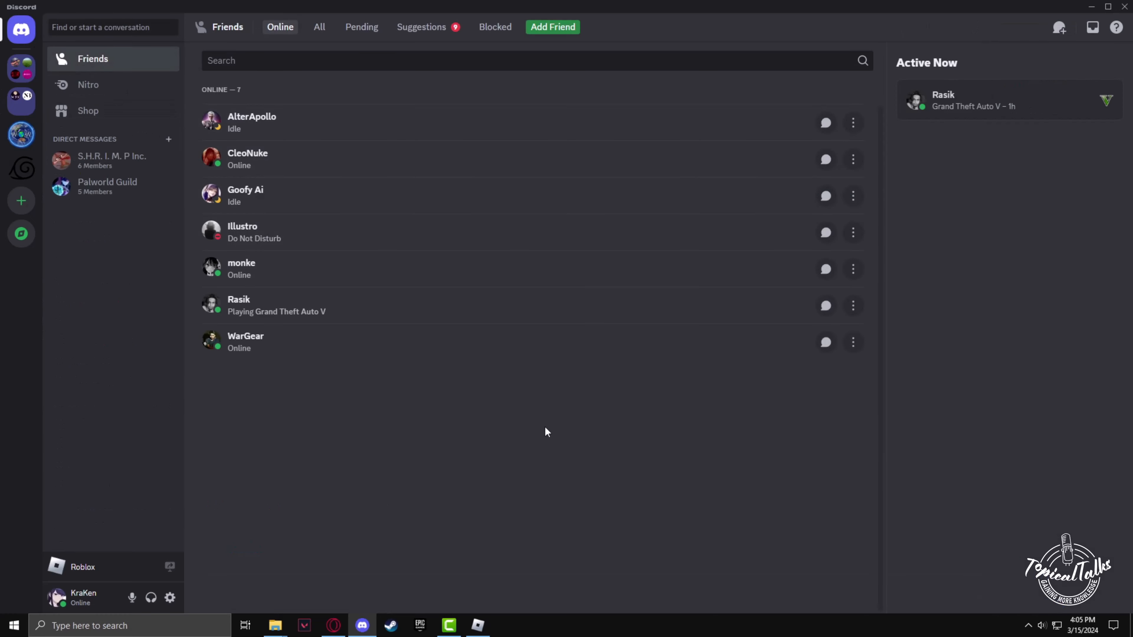